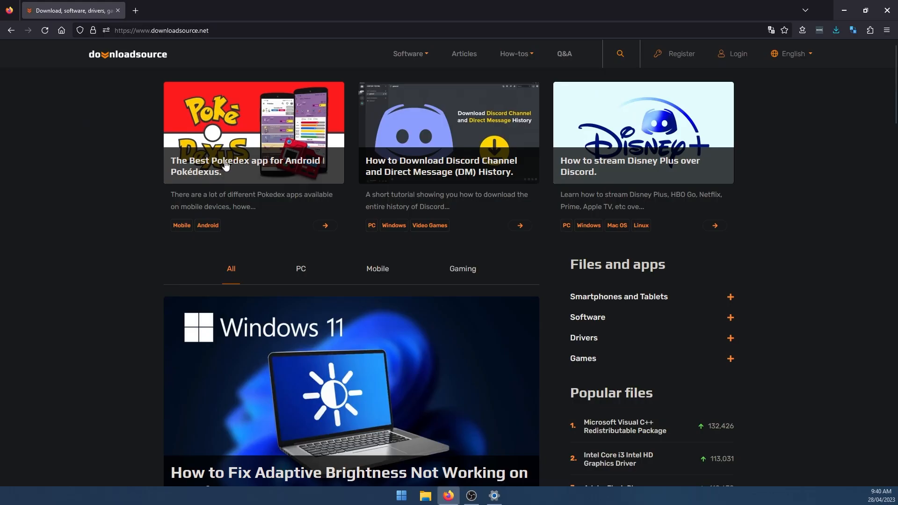
mouse_move(110, 161)
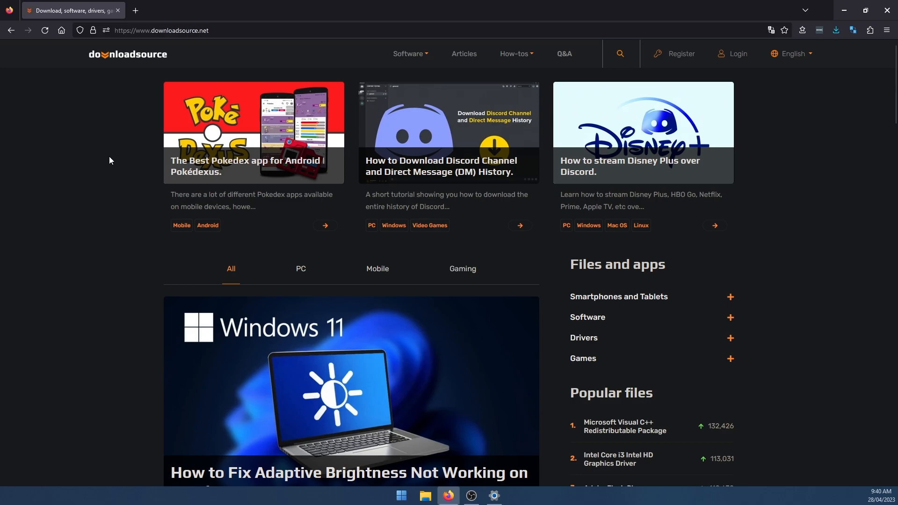
Open 'The Best Pokedex app for Android' article in a new tab and view it.
middle_click(230, 162)
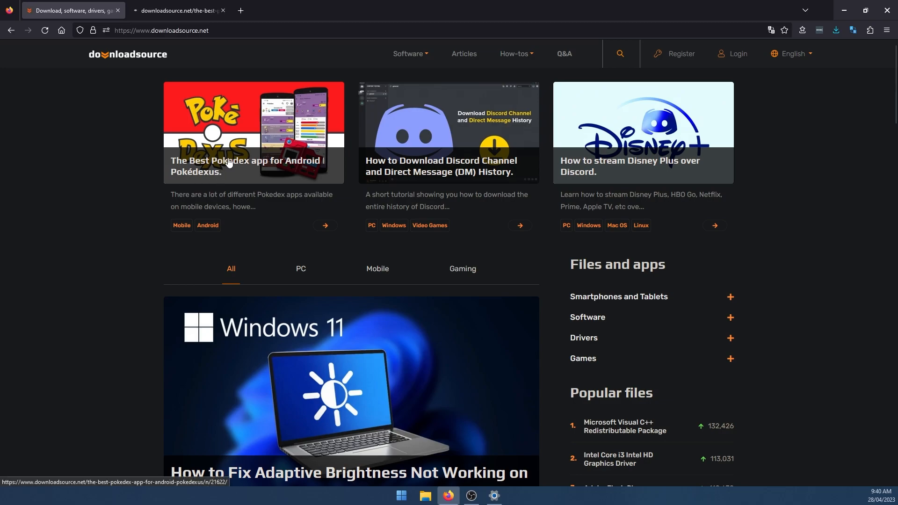
left_click(228, 165)
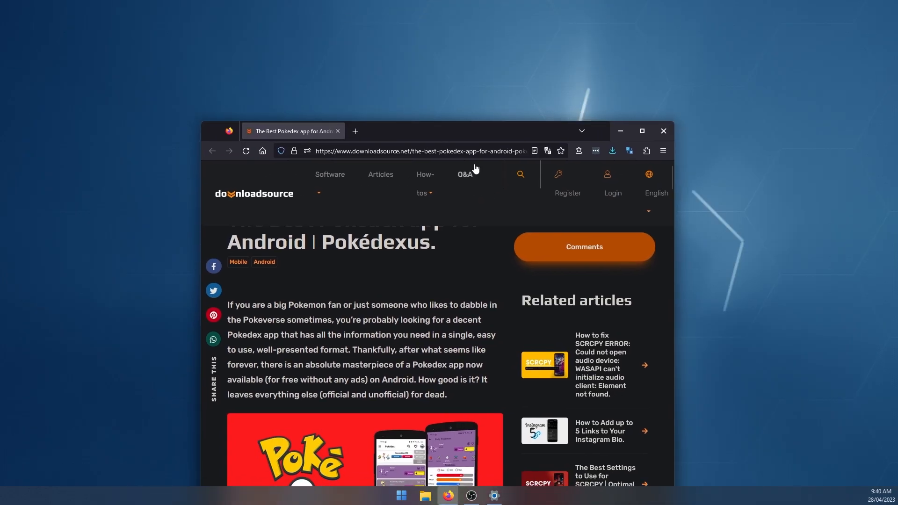
mouse_move(547, 151)
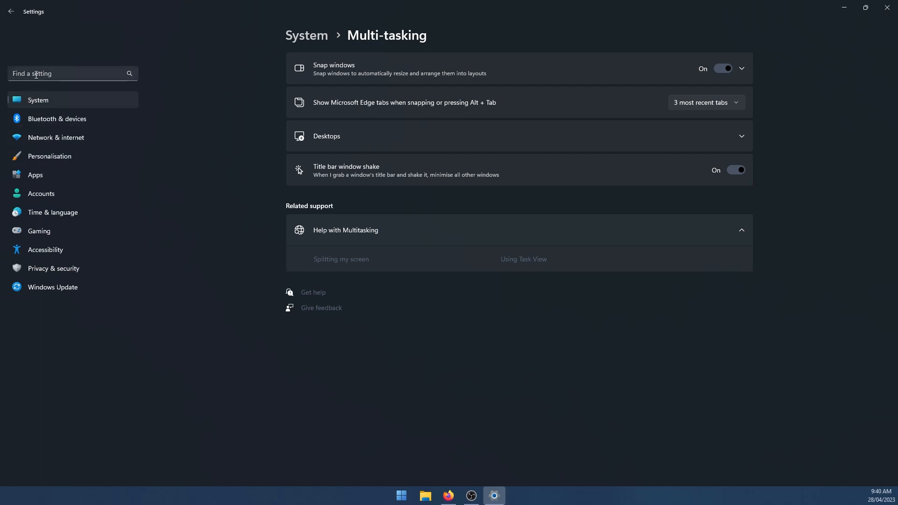
mouse_move(45, 99)
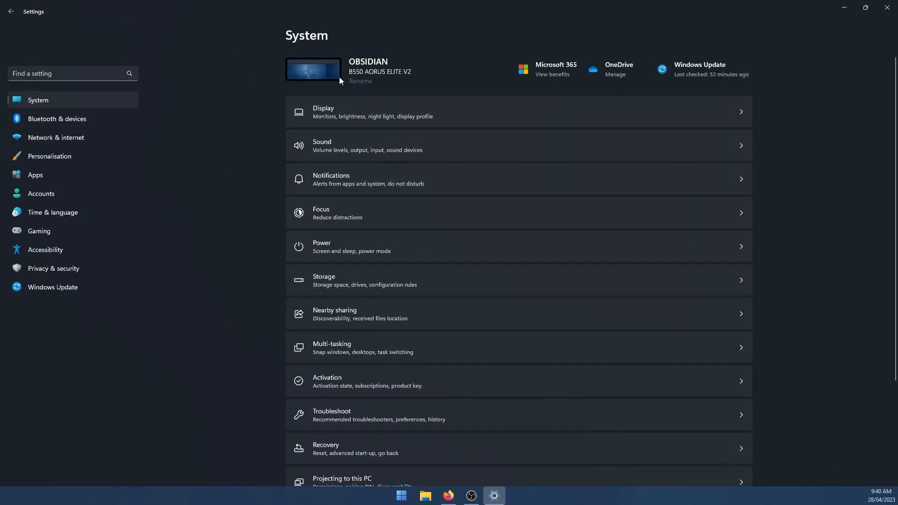
Scroll the System page to reach the Multi-tasking entry.
scroll("down", 3)
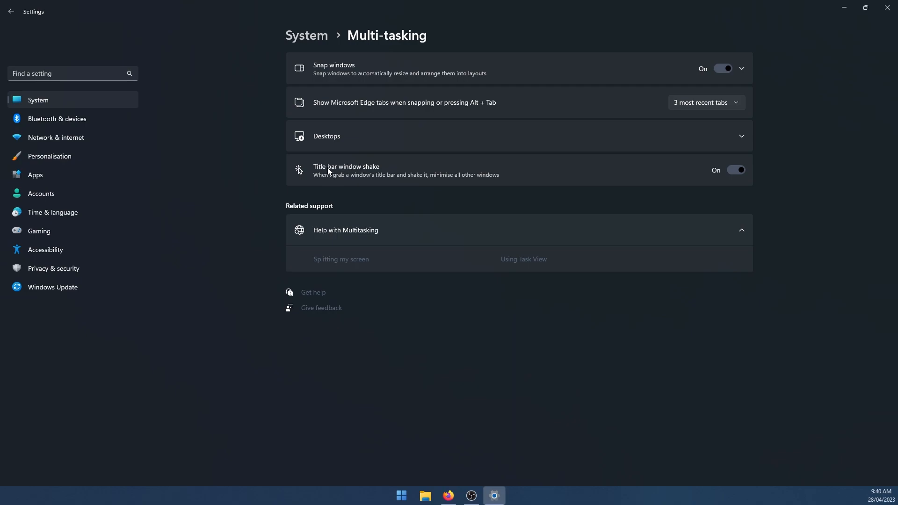
Switch the Title bar window shake toggle to Off.
left_click(737, 170)
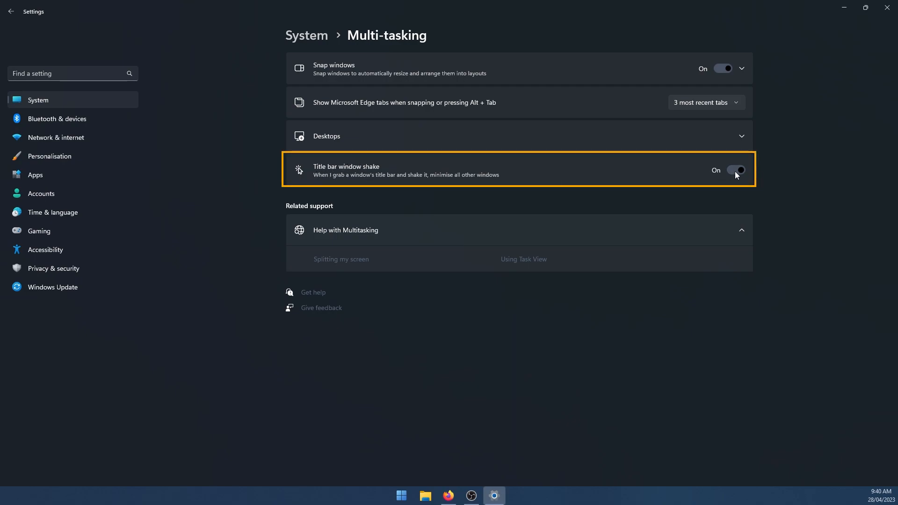
left_click(735, 170)
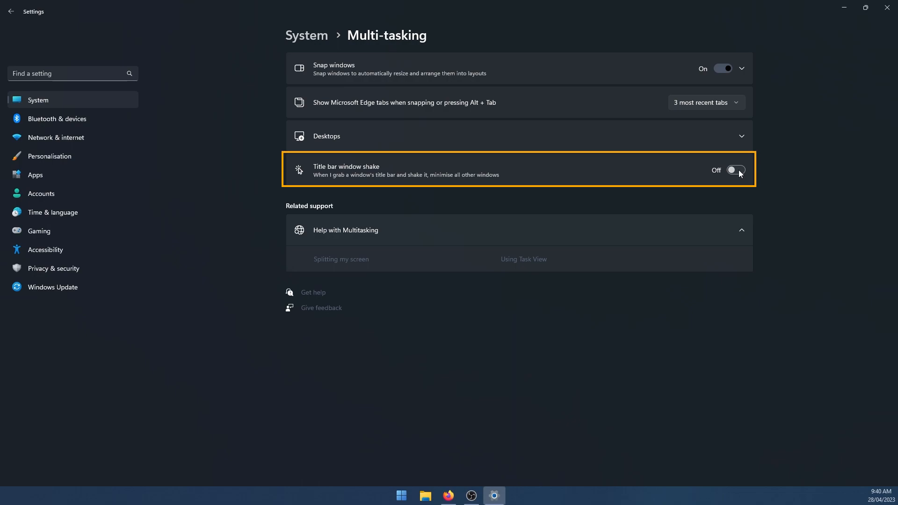
mouse_move(747, 191)
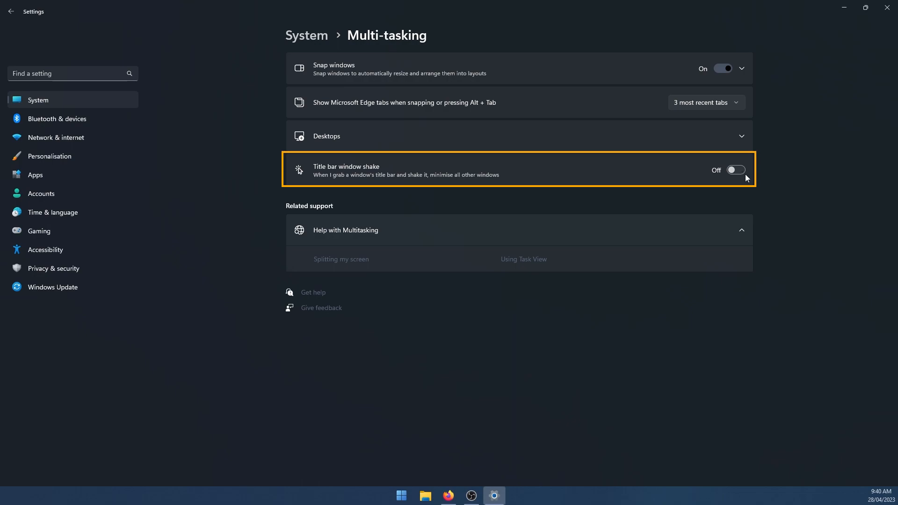
mouse_move(778, 178)
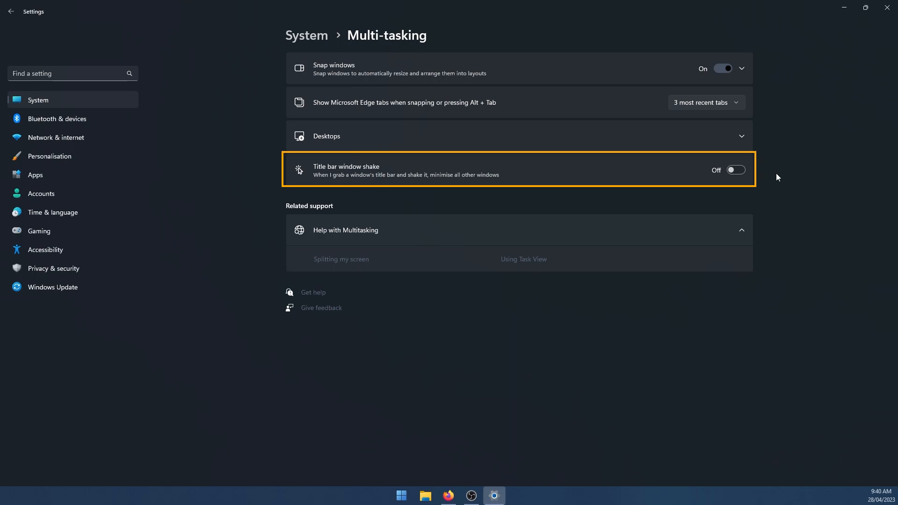
mouse_move(698, 199)
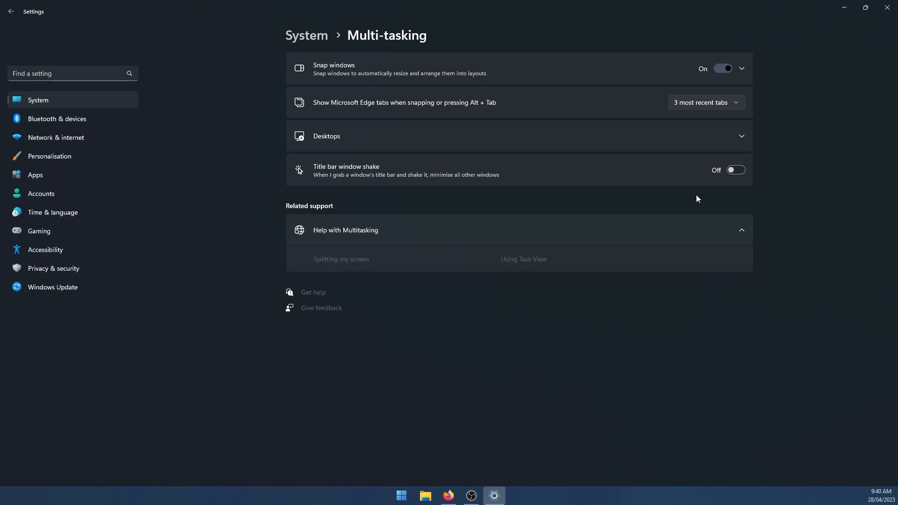
mouse_move(861, 95)
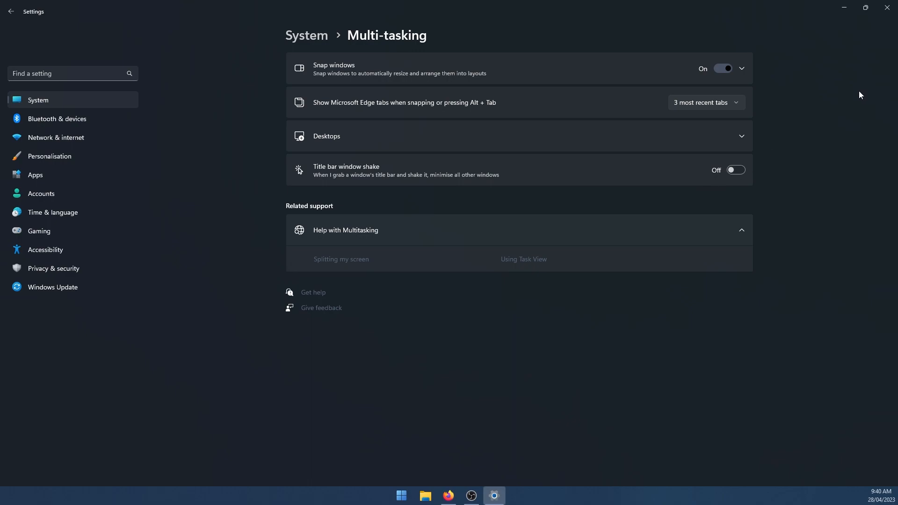